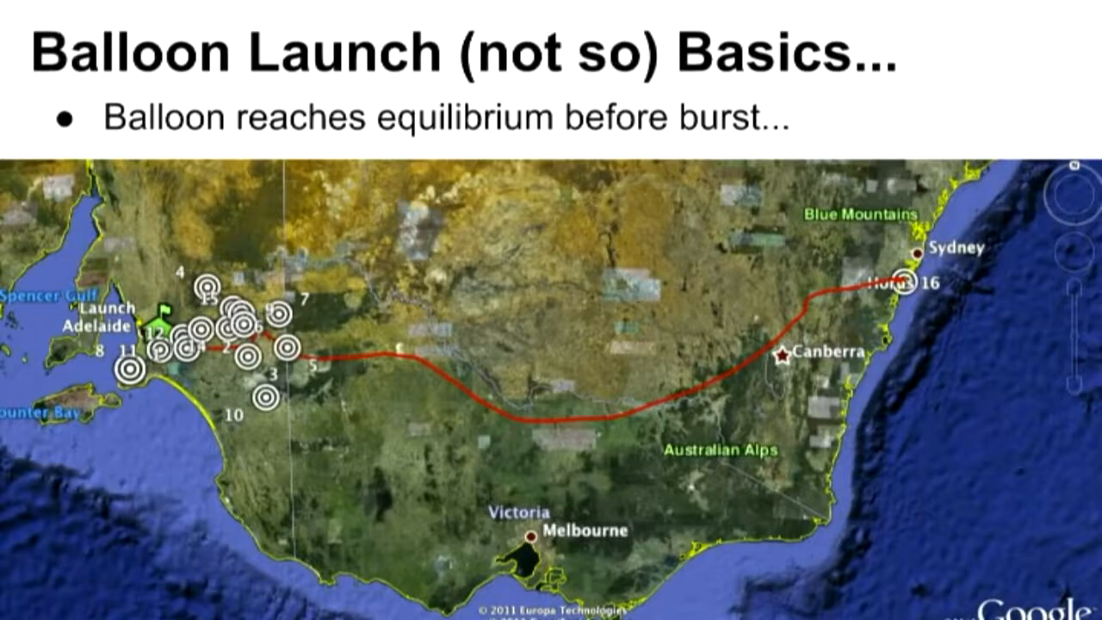
Advance from the balloon flight-path map slide to the Cutdown Systems slide.
key("Right")
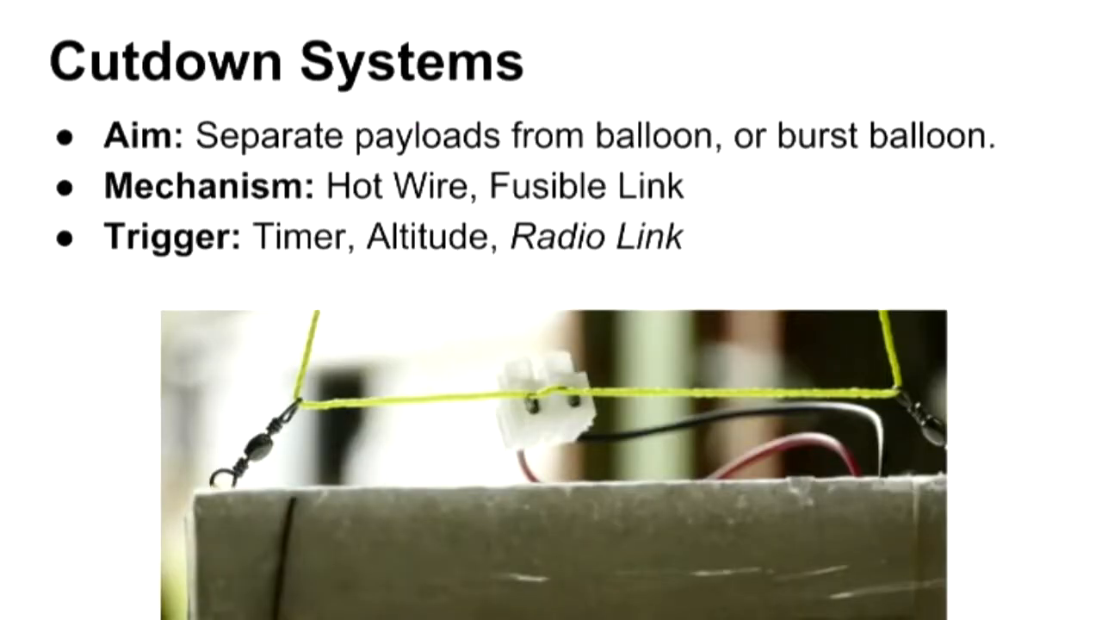